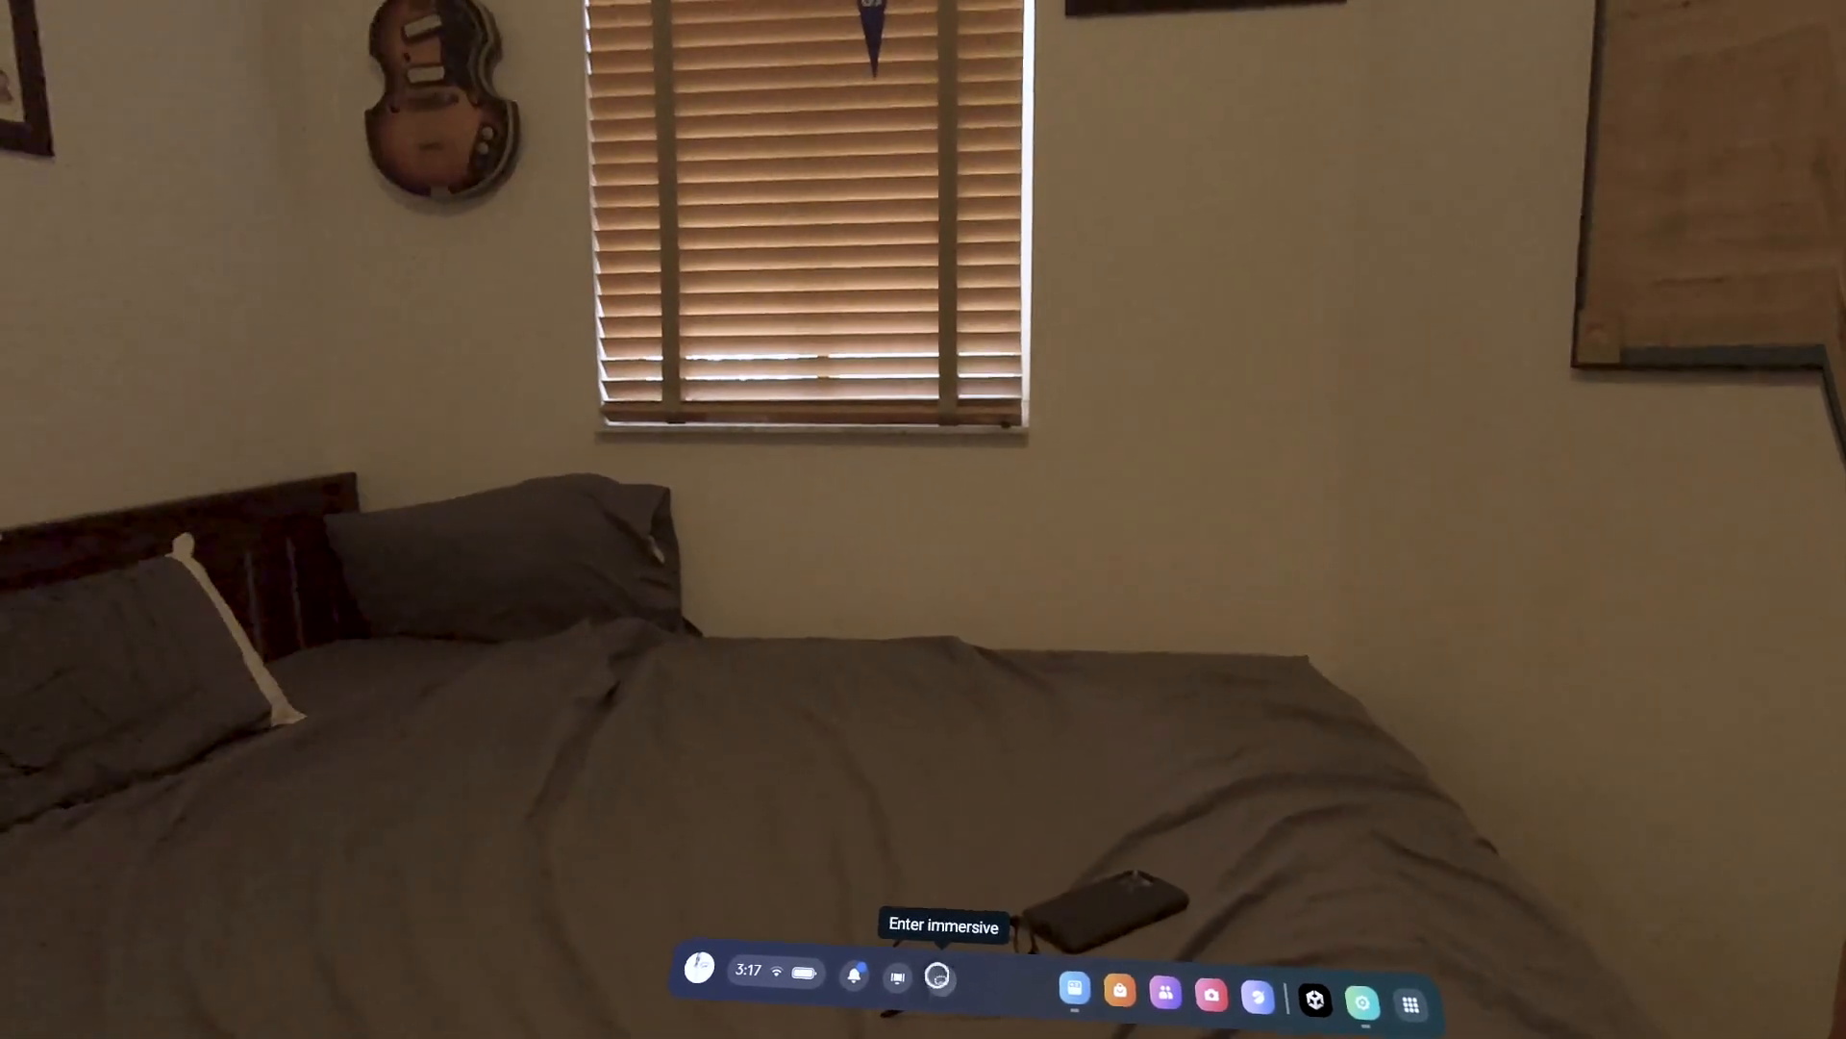
- Open the Settings panel from the universal menu dock
{"action": "left_click", "coordinate": [943, 979]}
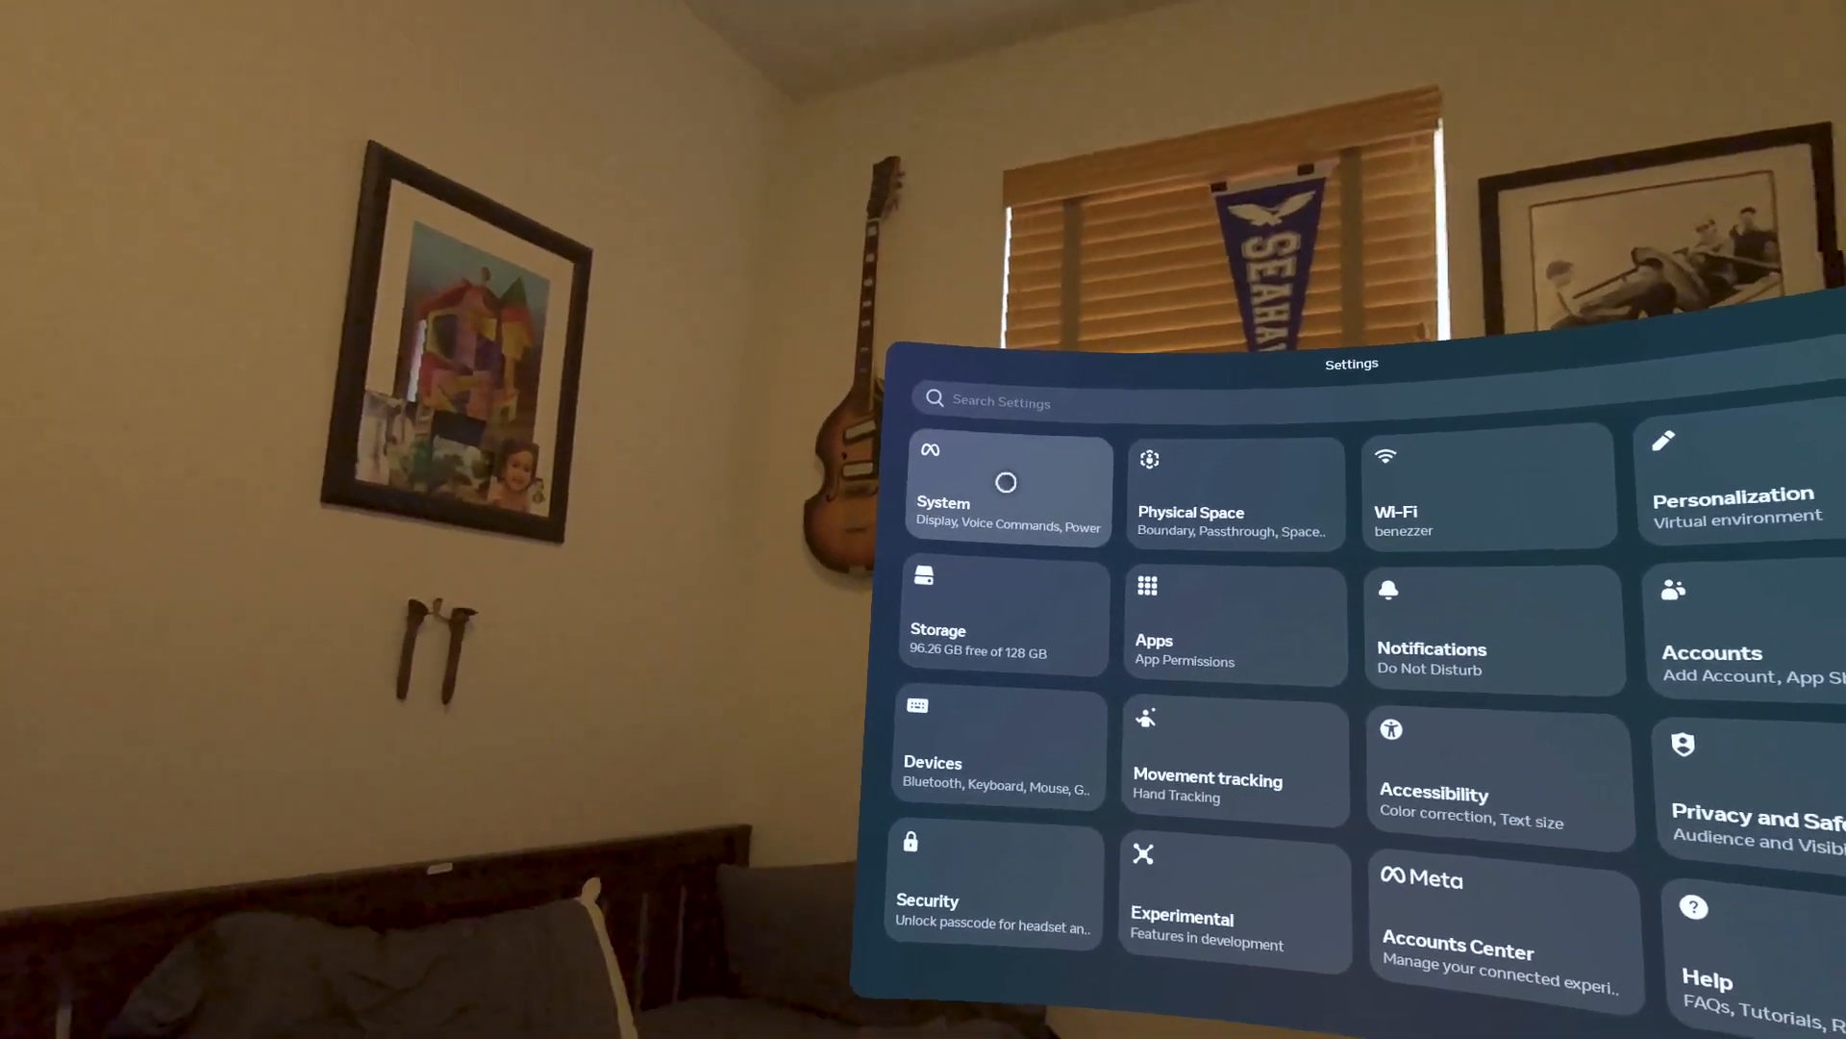
- Turn on Physical space features under System > Developer, then close Settings
{"action": "left_click", "coordinate": [962, 495]}
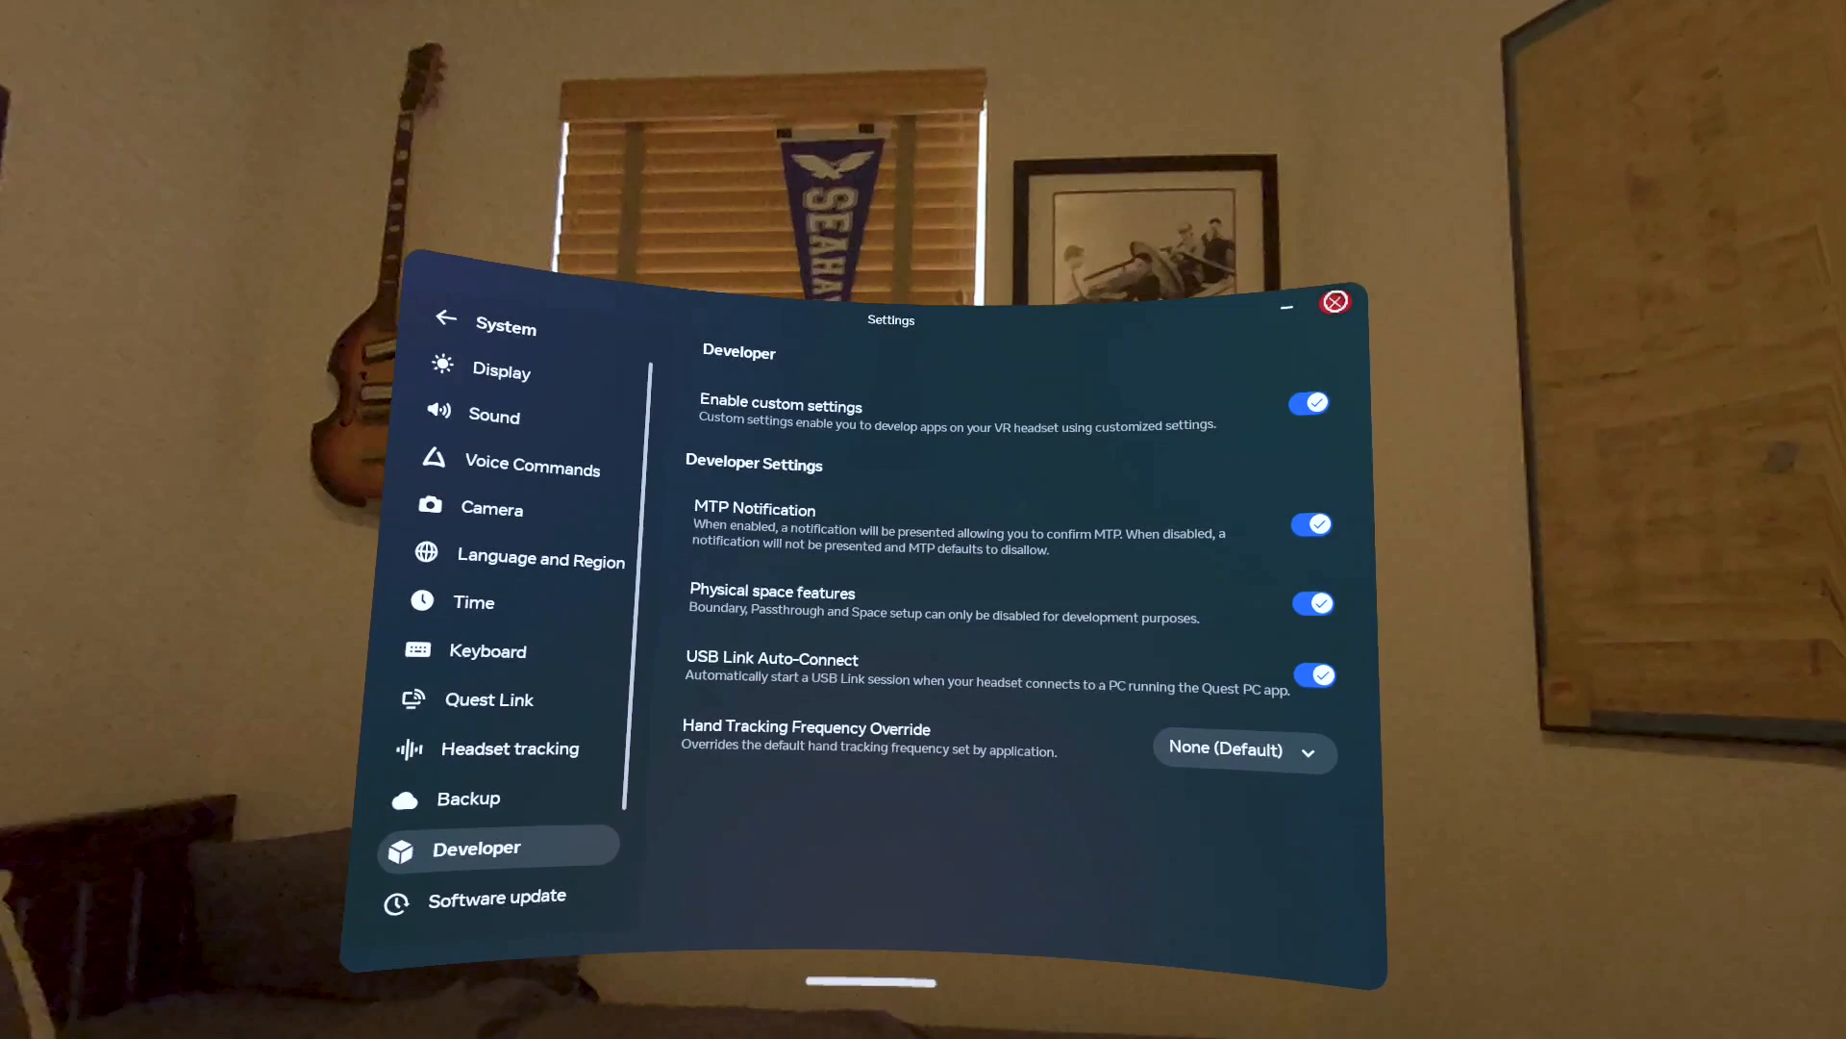
{"action": "left_click", "coordinate": [1336, 301]}
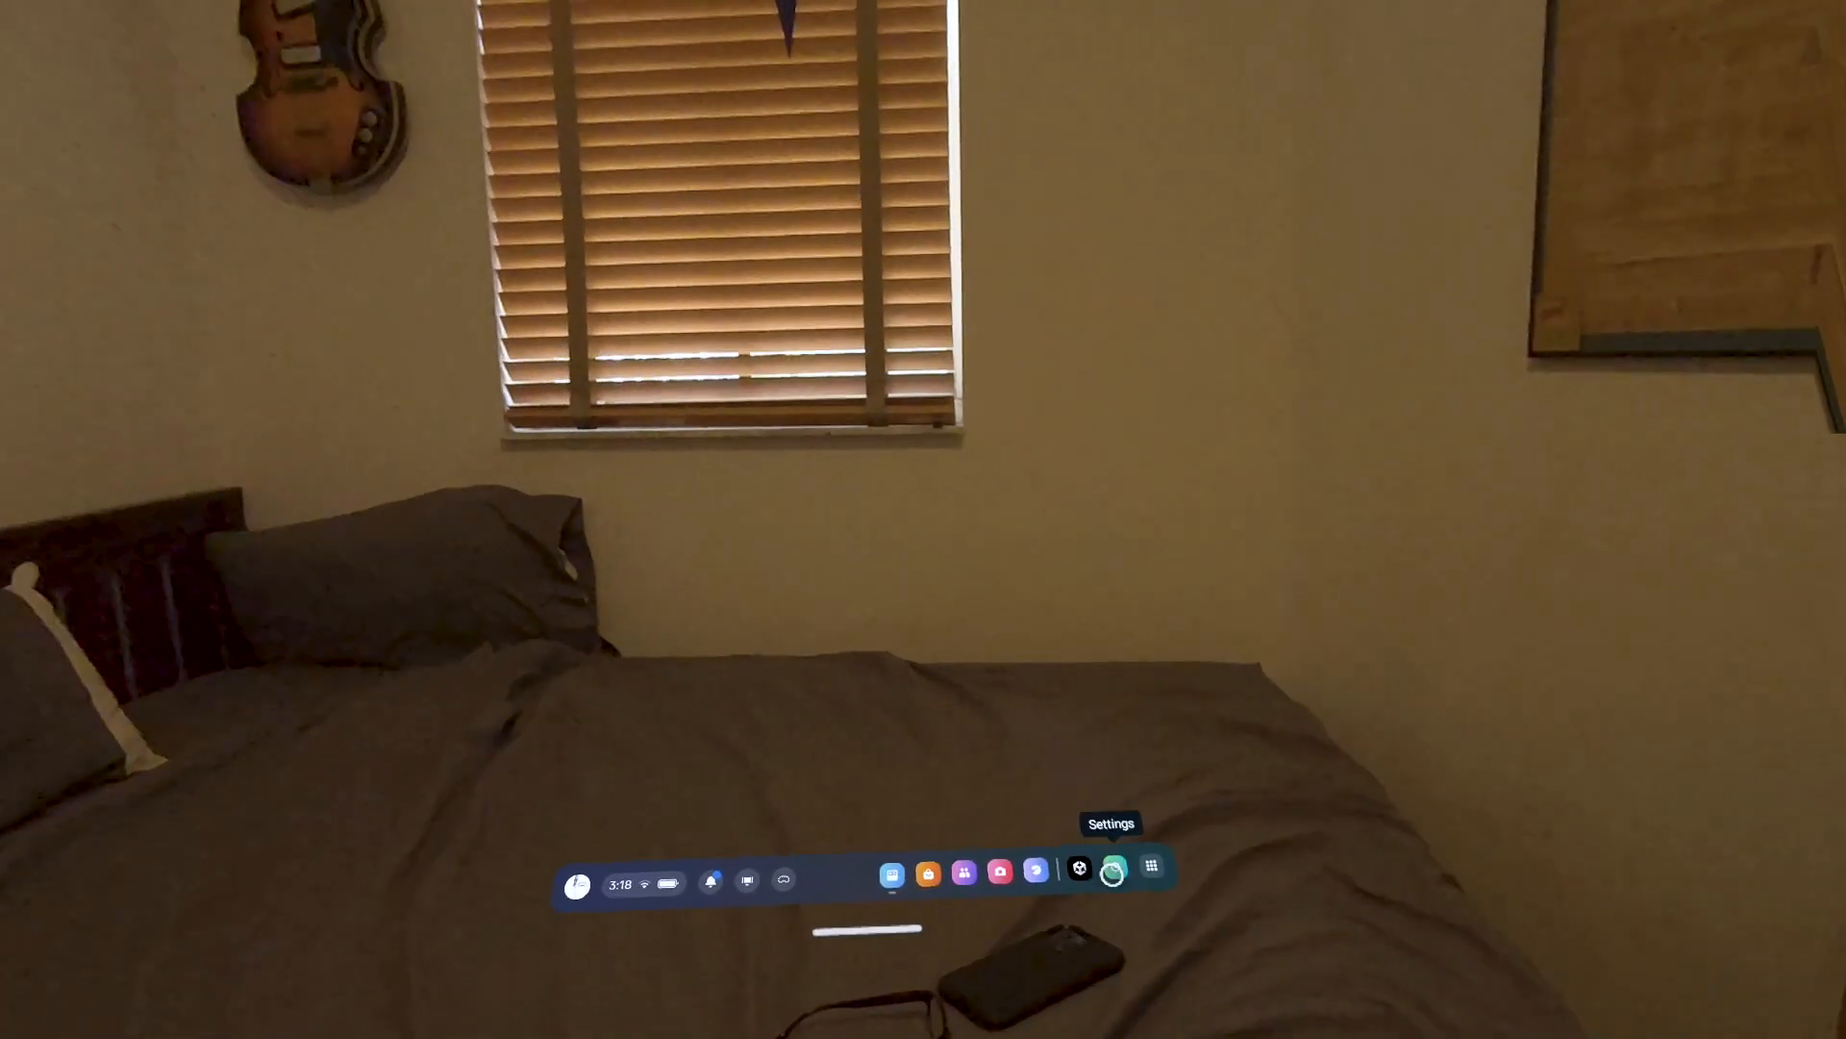
- Reopen Settings and choose Create new boundary under Physical Space > Boundary
{"action": "left_click", "coordinate": [1123, 872]}
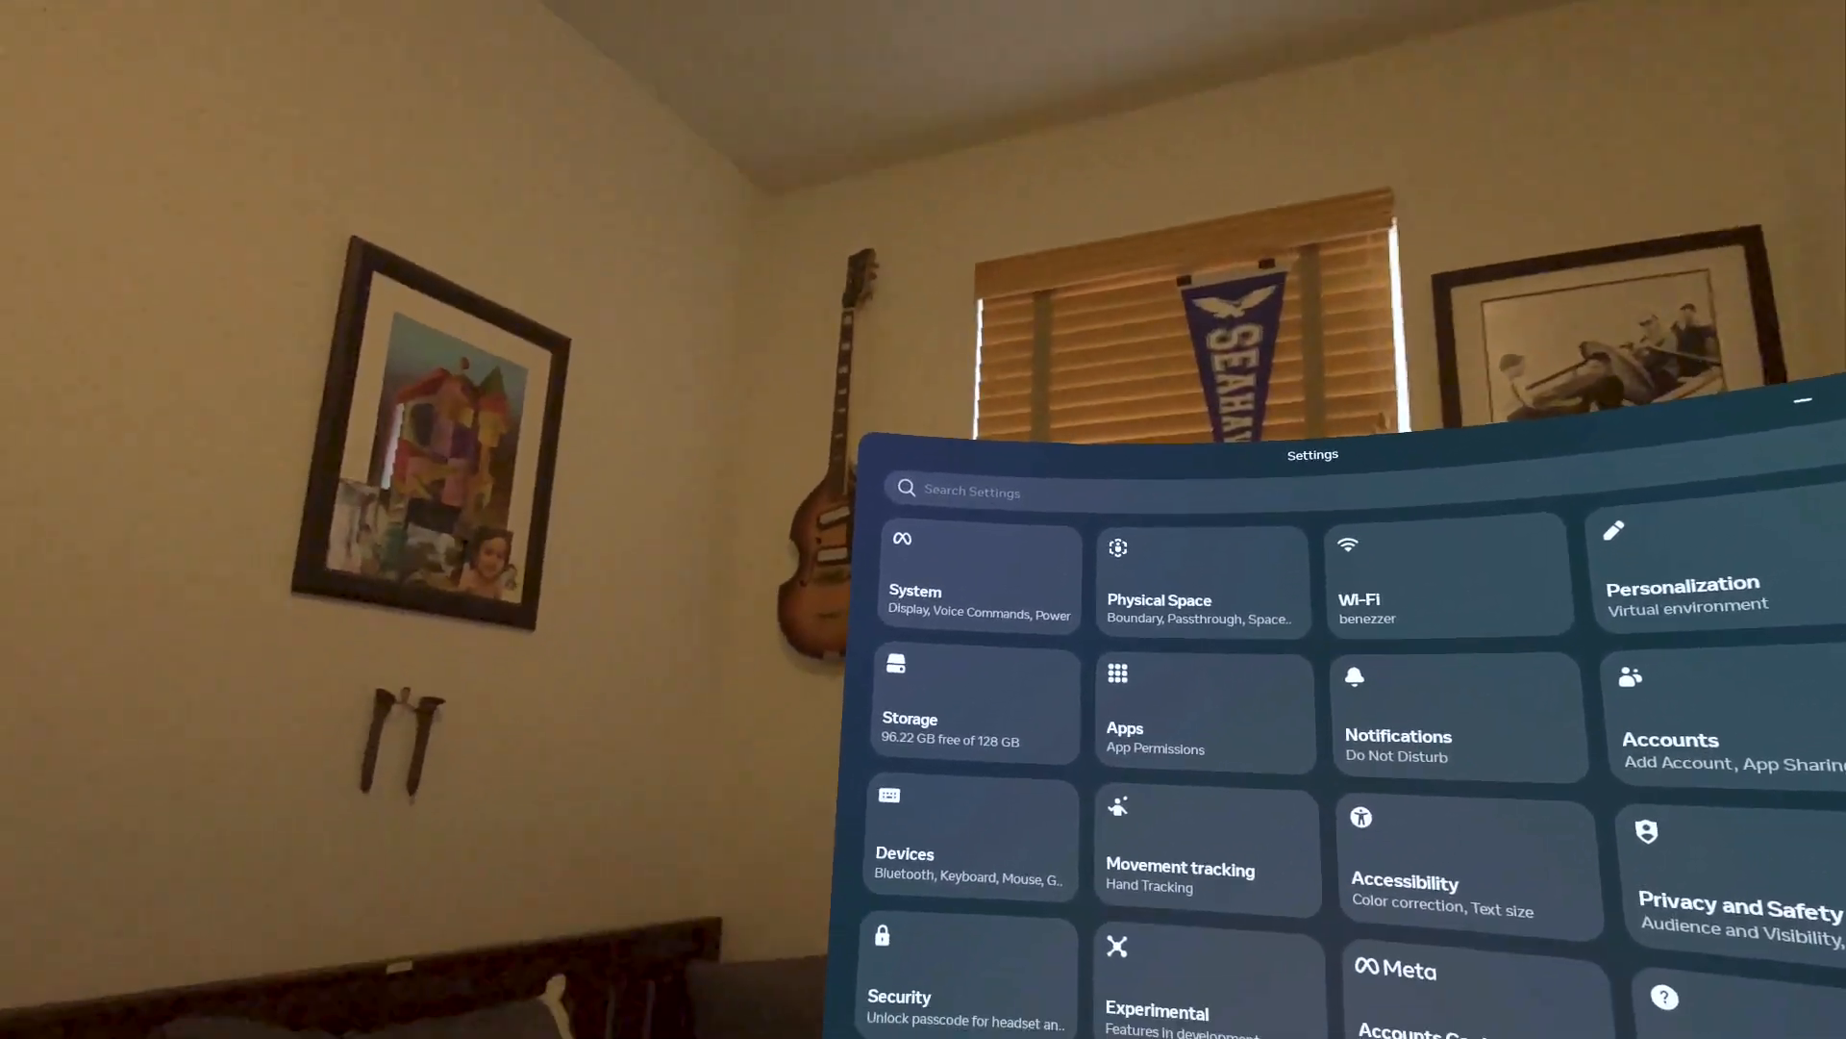
{"action": "left_click", "coordinate": [1203, 580]}
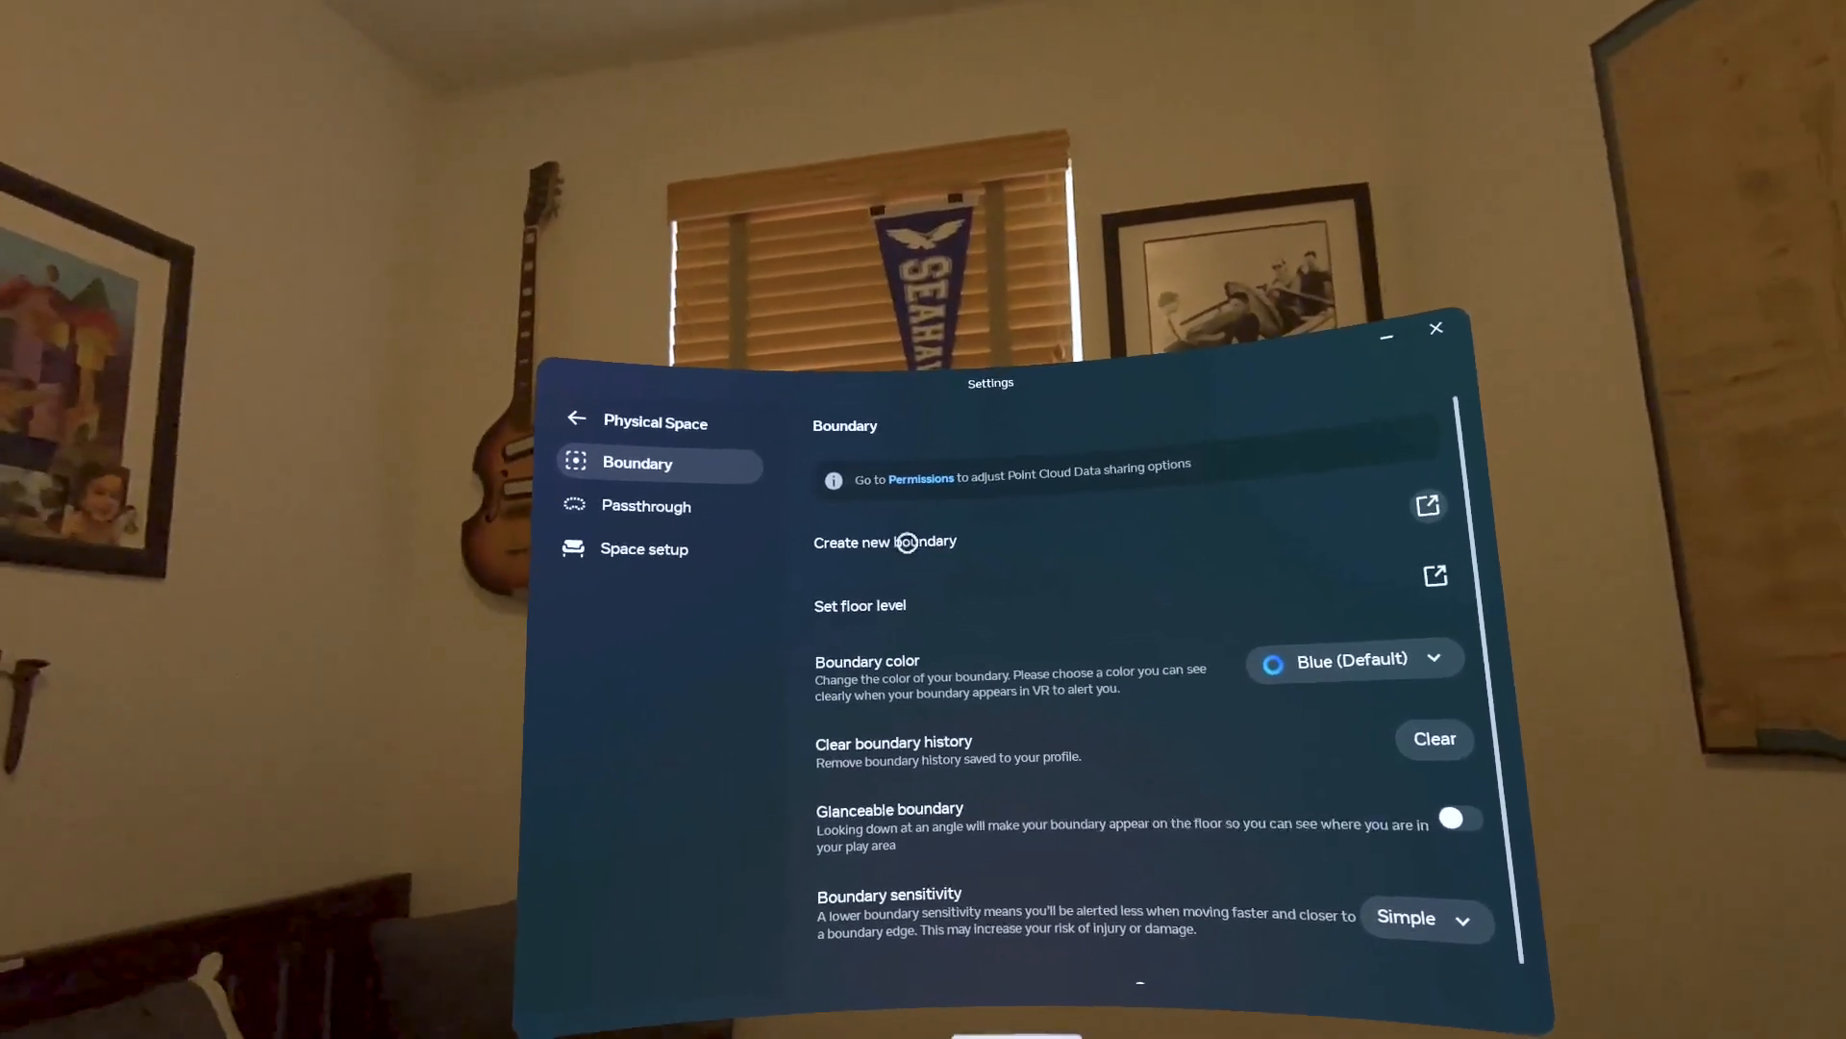
{"action": "left_click", "coordinate": [909, 542]}
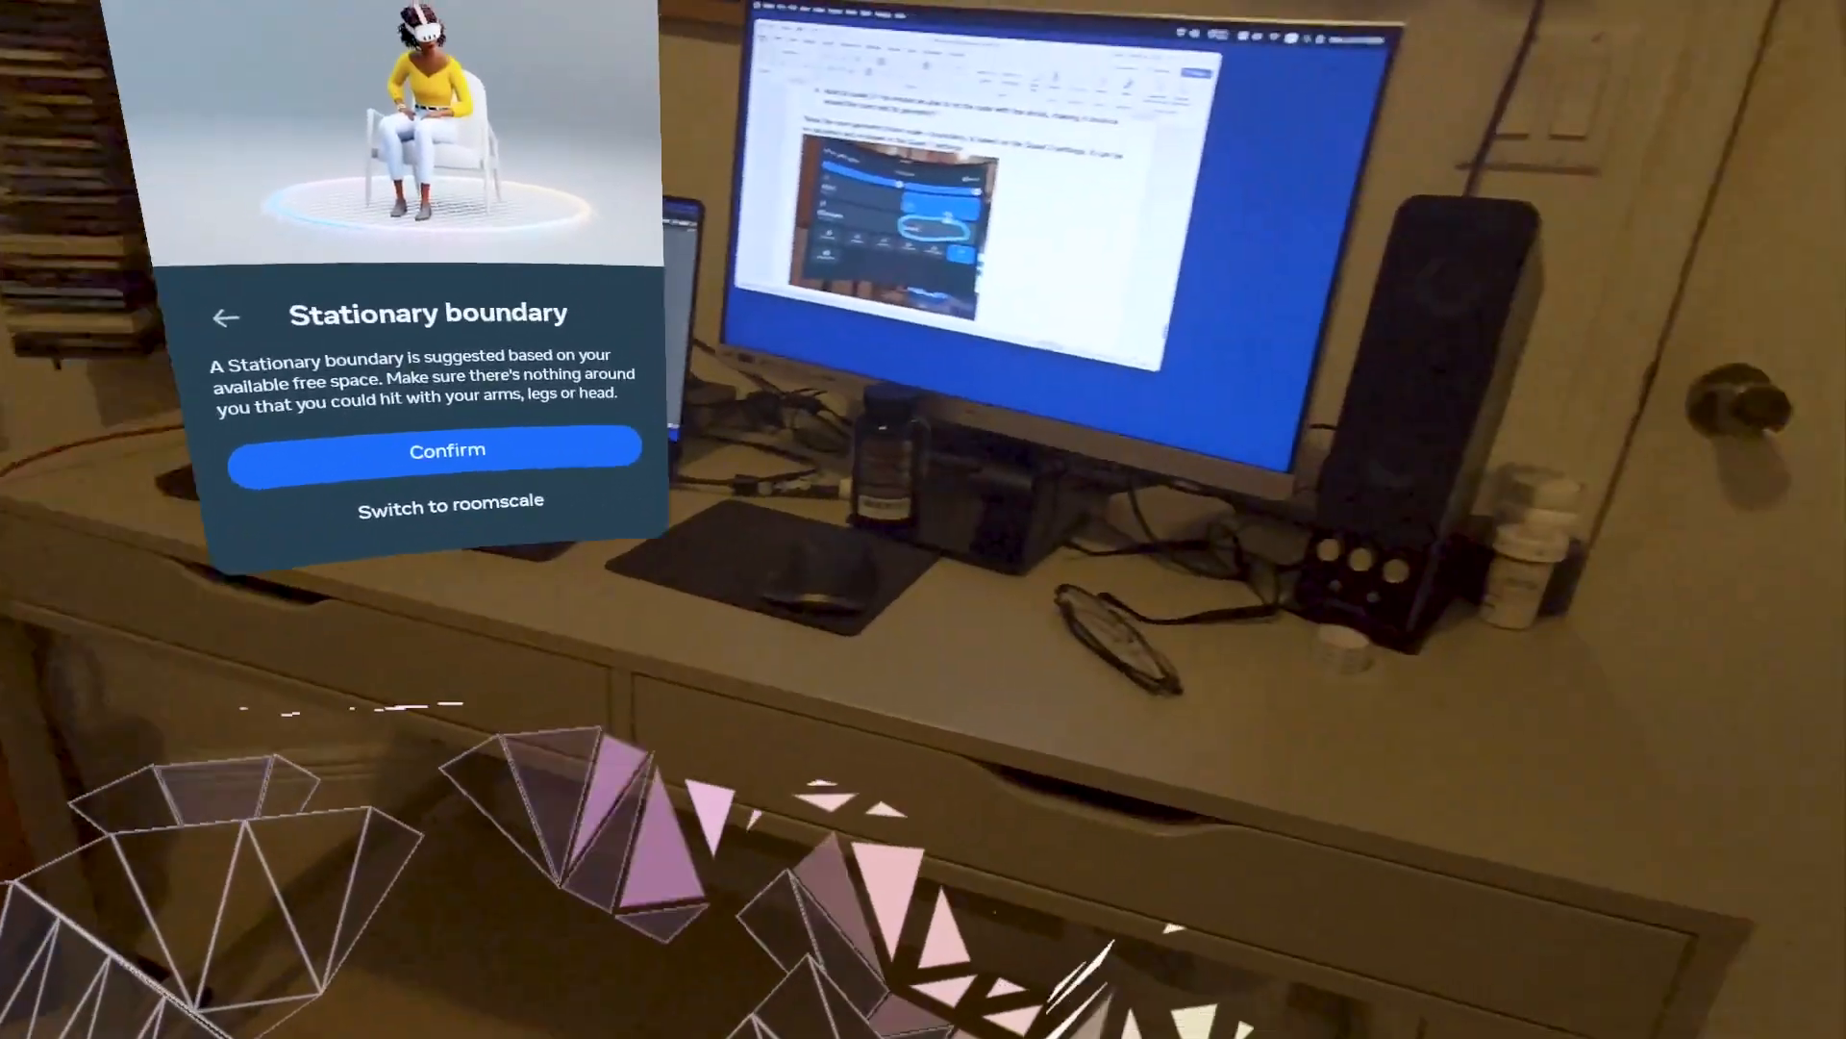
- Switch to roomscale and accept the suggested roomscale boundary
{"action": "left_click", "coordinate": [452, 501]}
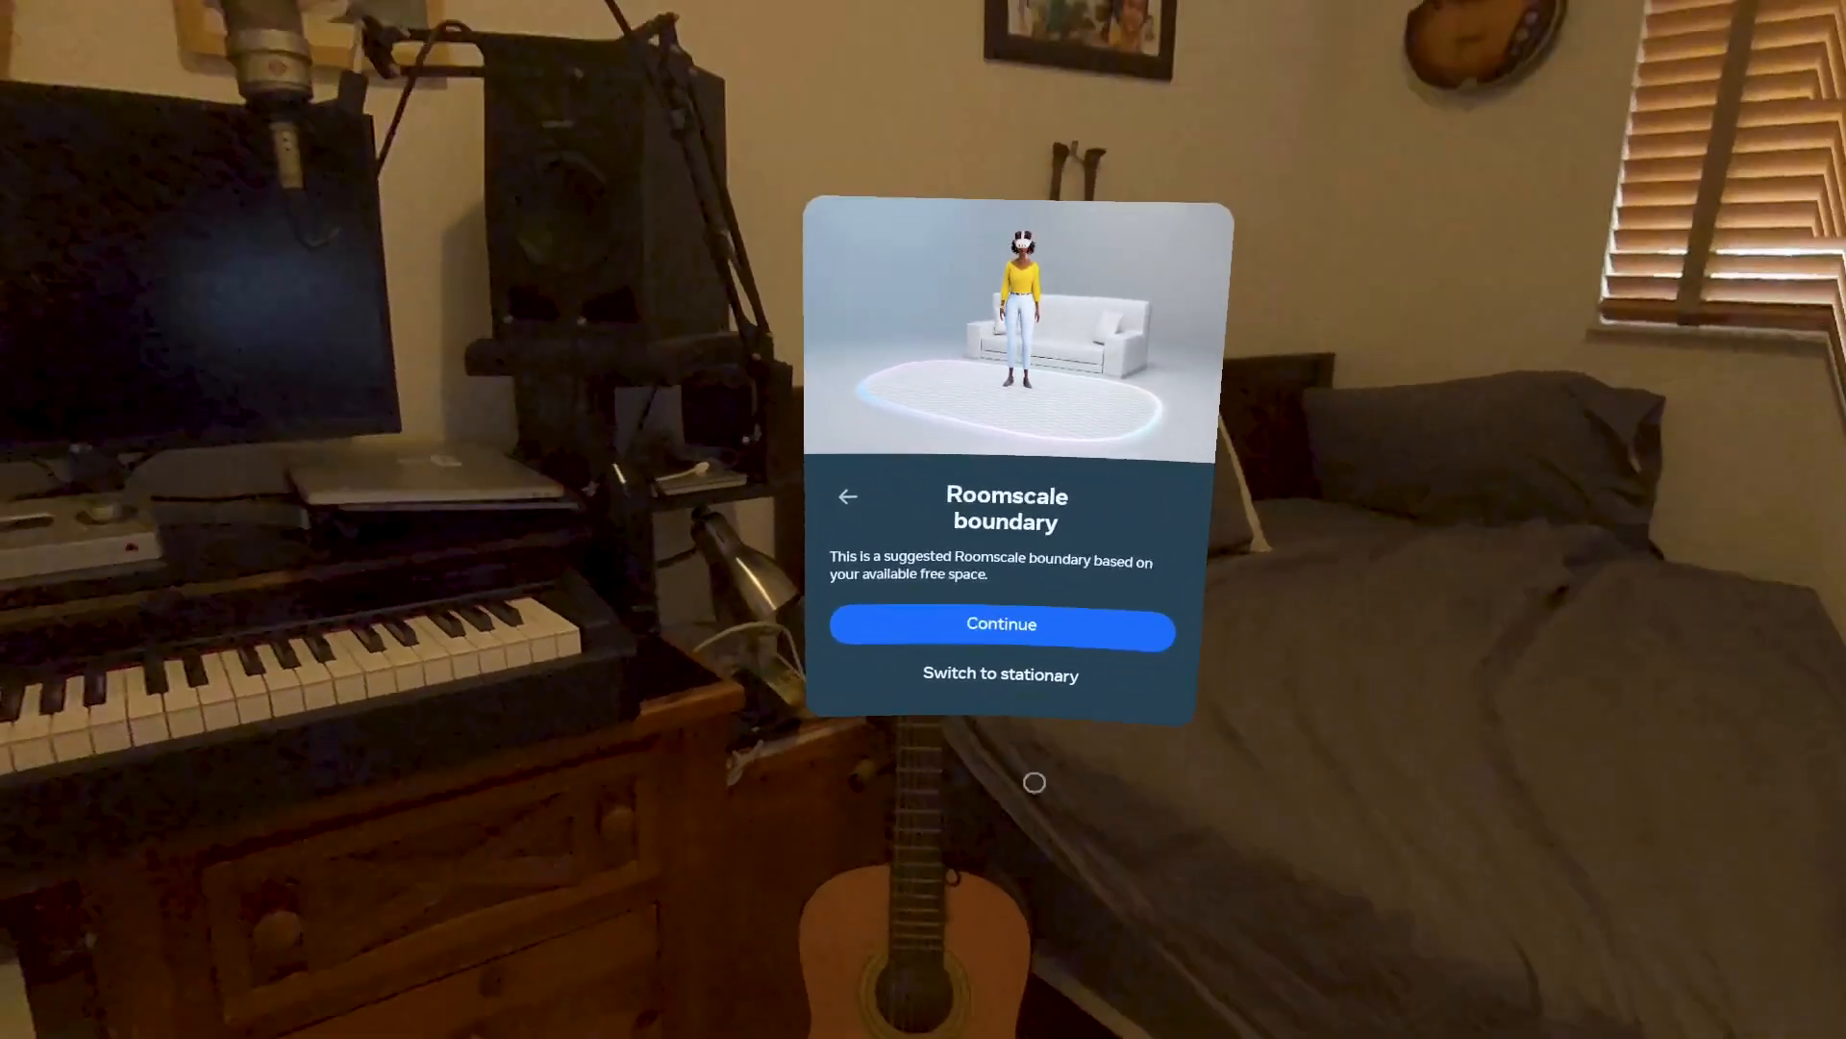
{"action": "left_click", "coordinate": [1000, 625]}
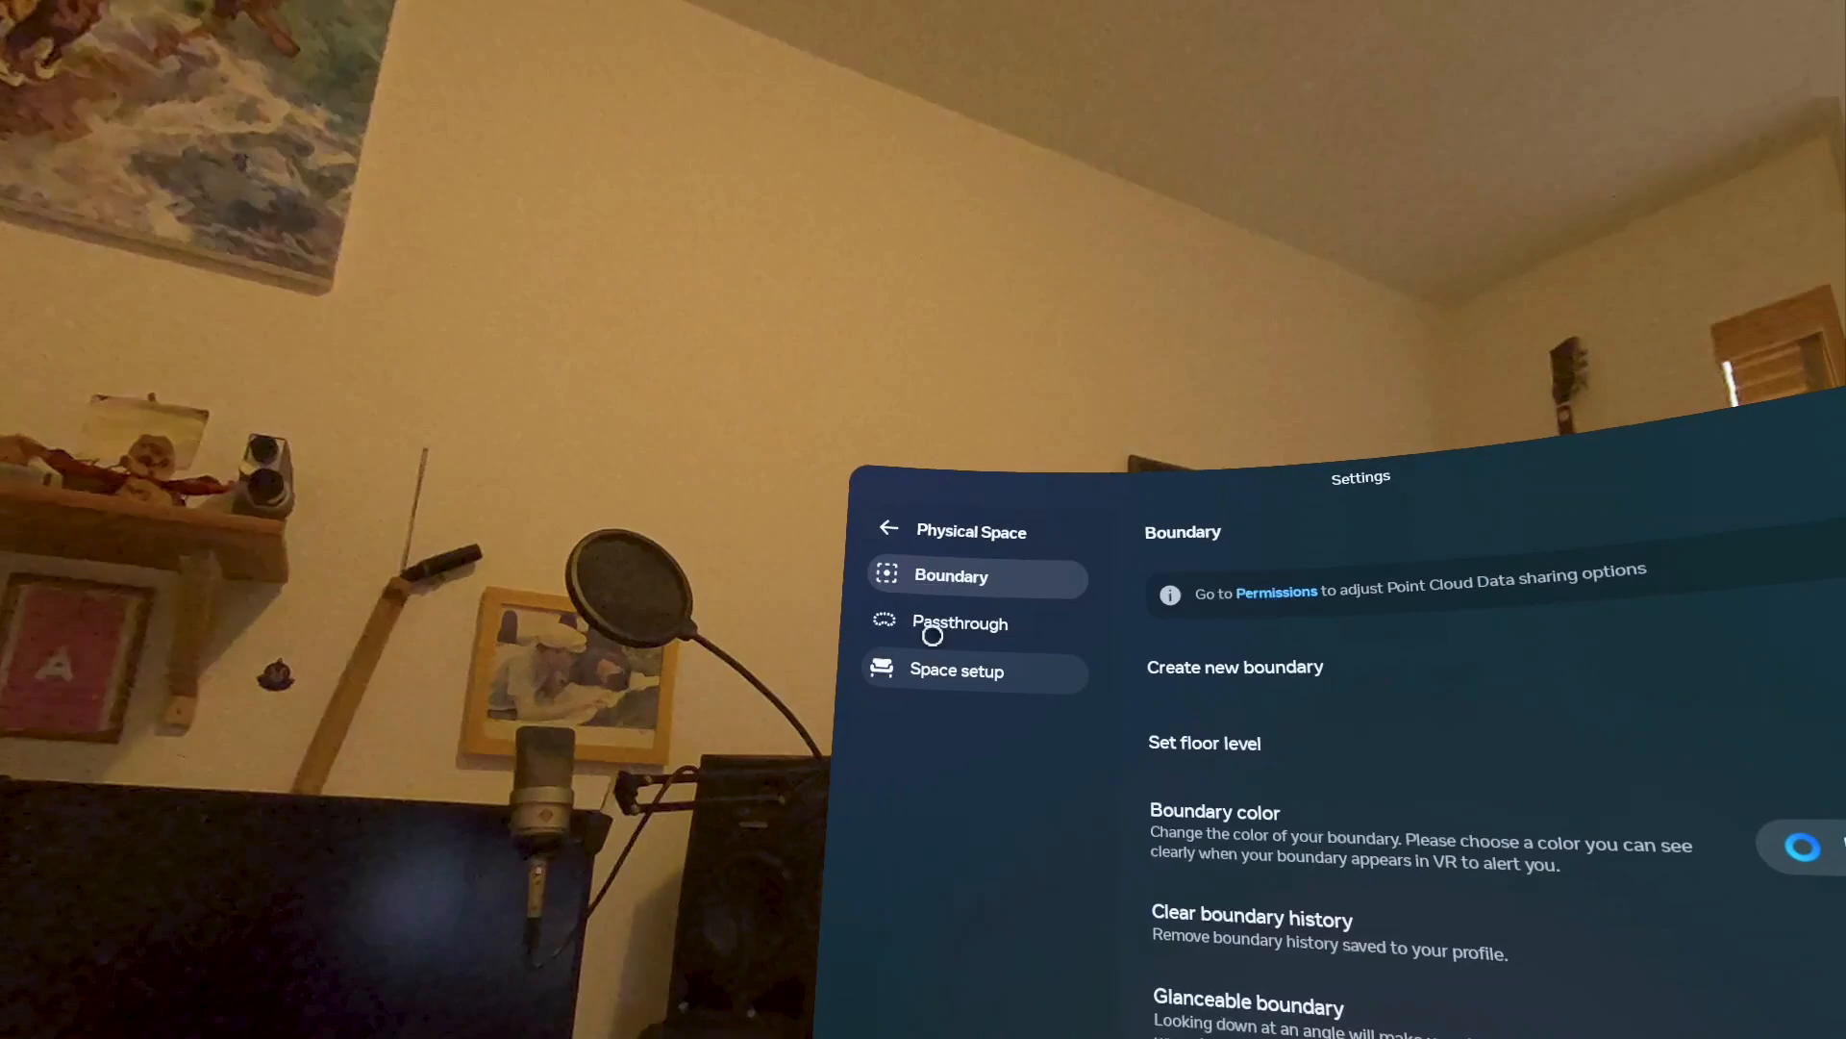
- Turn on Passthrough and open Space setup showing the Living room scan
{"action": "left_click", "coordinate": [960, 623]}
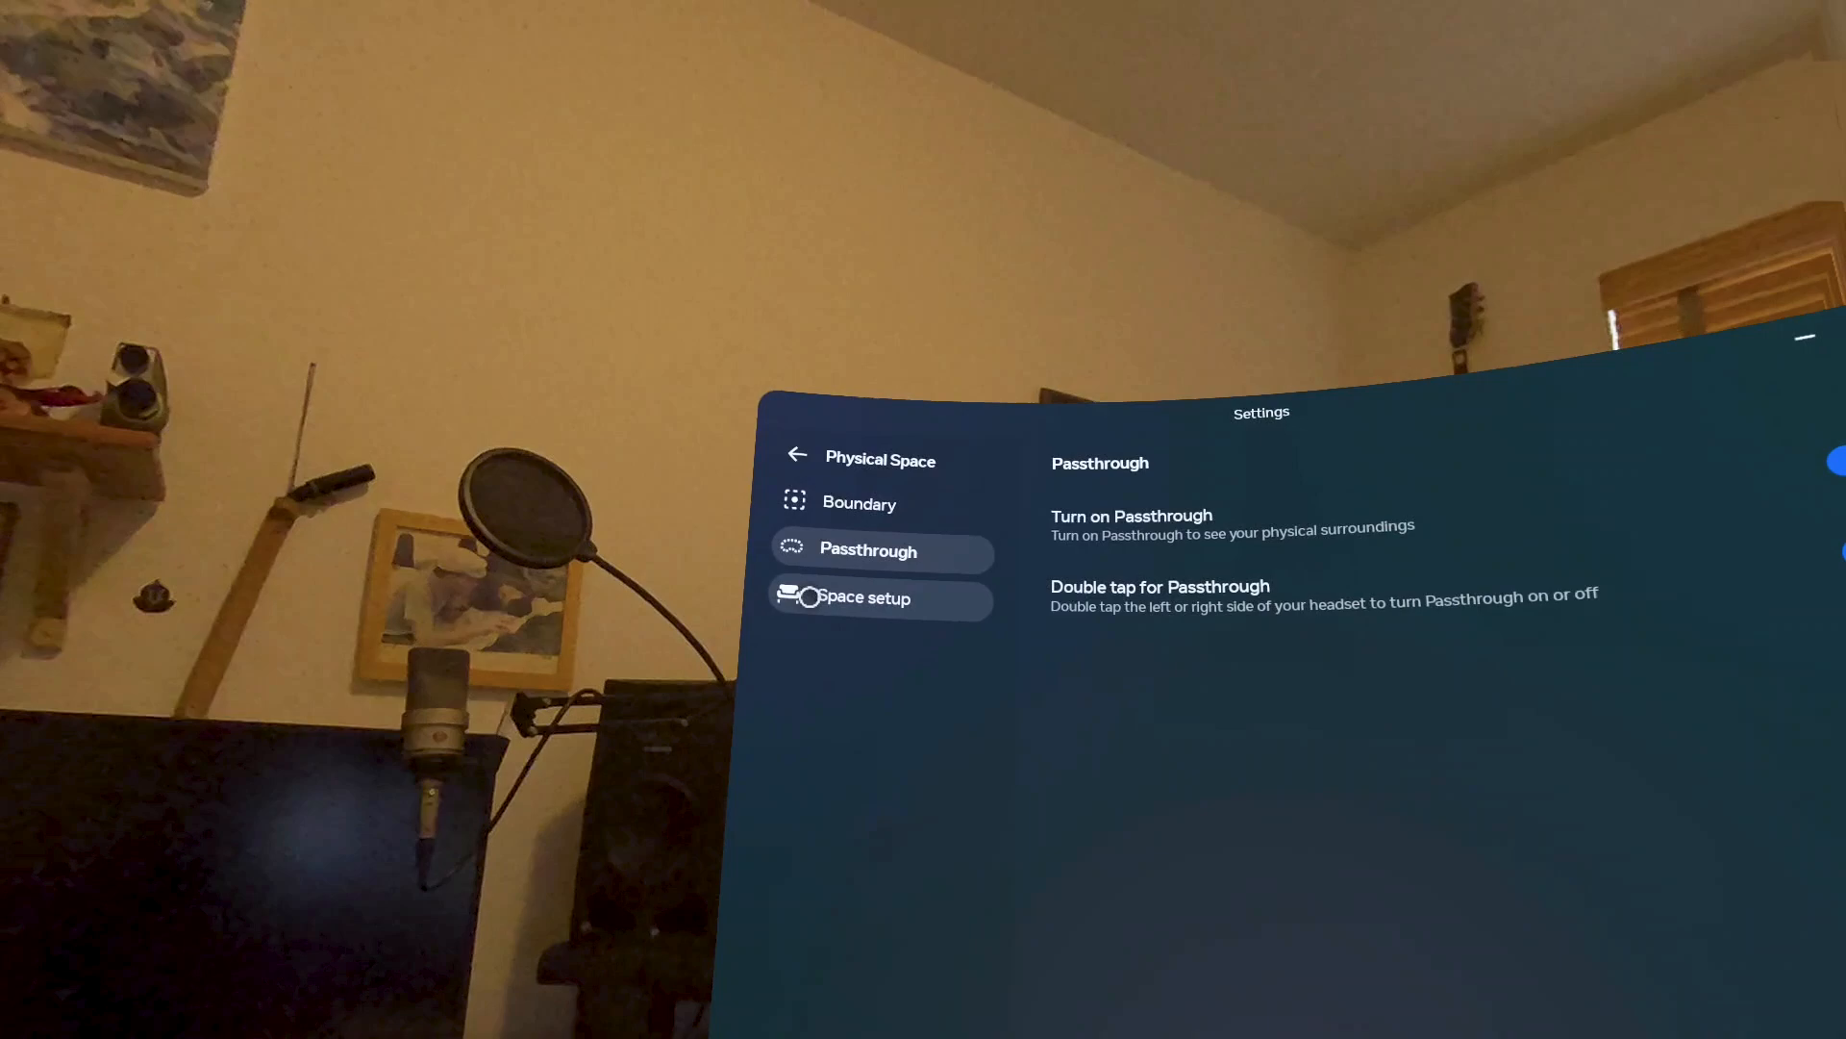
{"action": "left_click", "coordinate": [866, 597]}
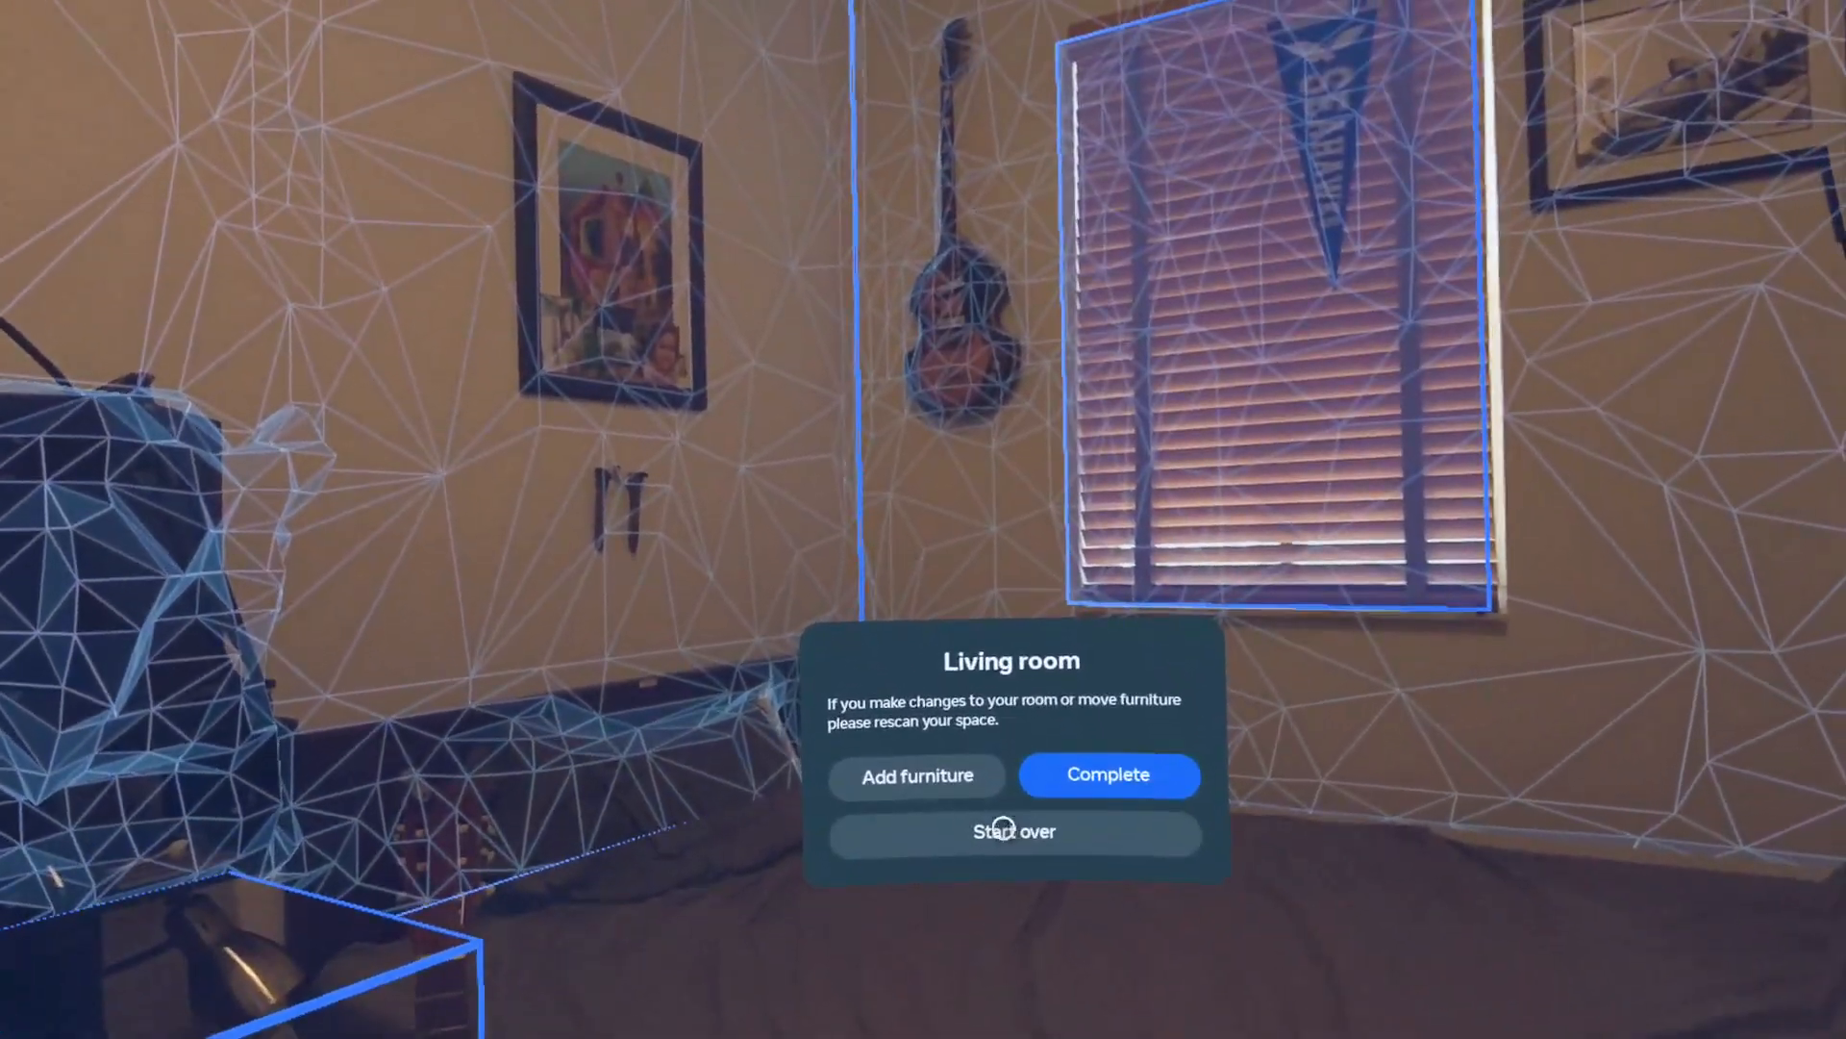
- Start over, confirm the rescan, and scan the room until complete
{"action": "left_click", "coordinate": [1013, 832]}
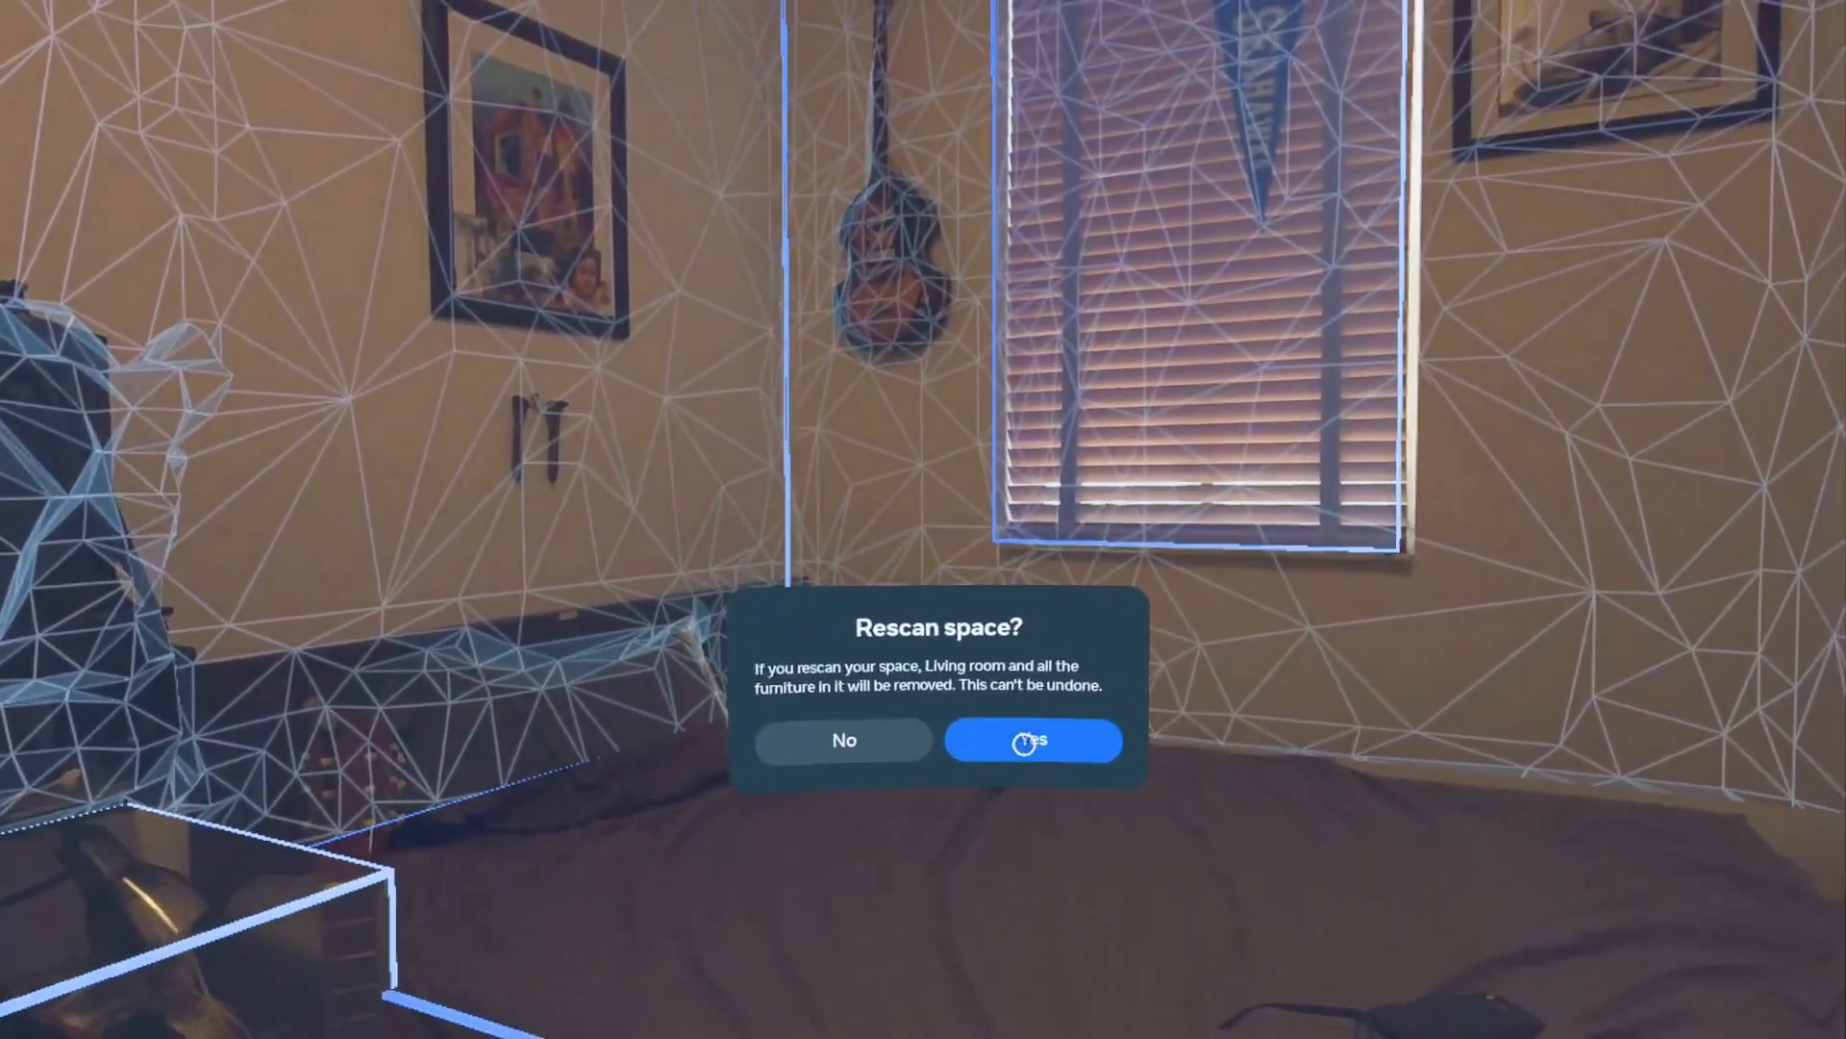
{"action": "left_click", "coordinate": [1032, 741]}
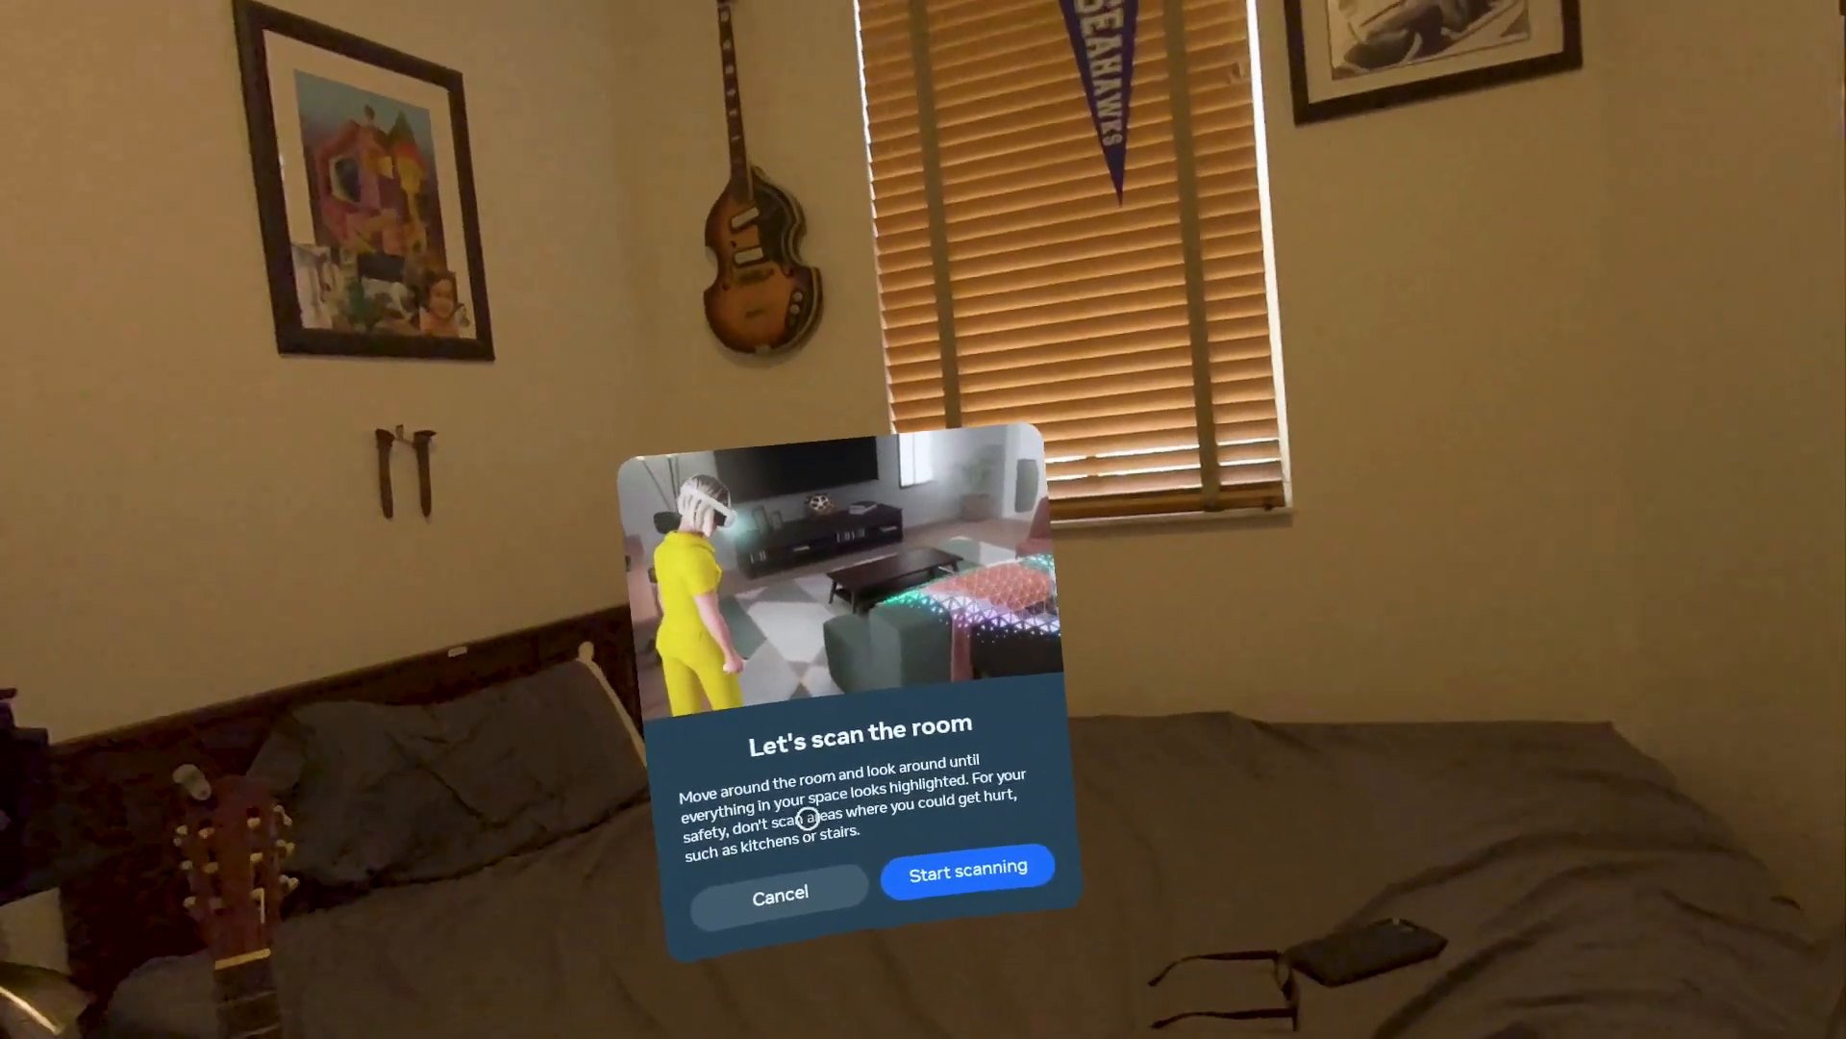
{"action": "left_click", "coordinate": [967, 893]}
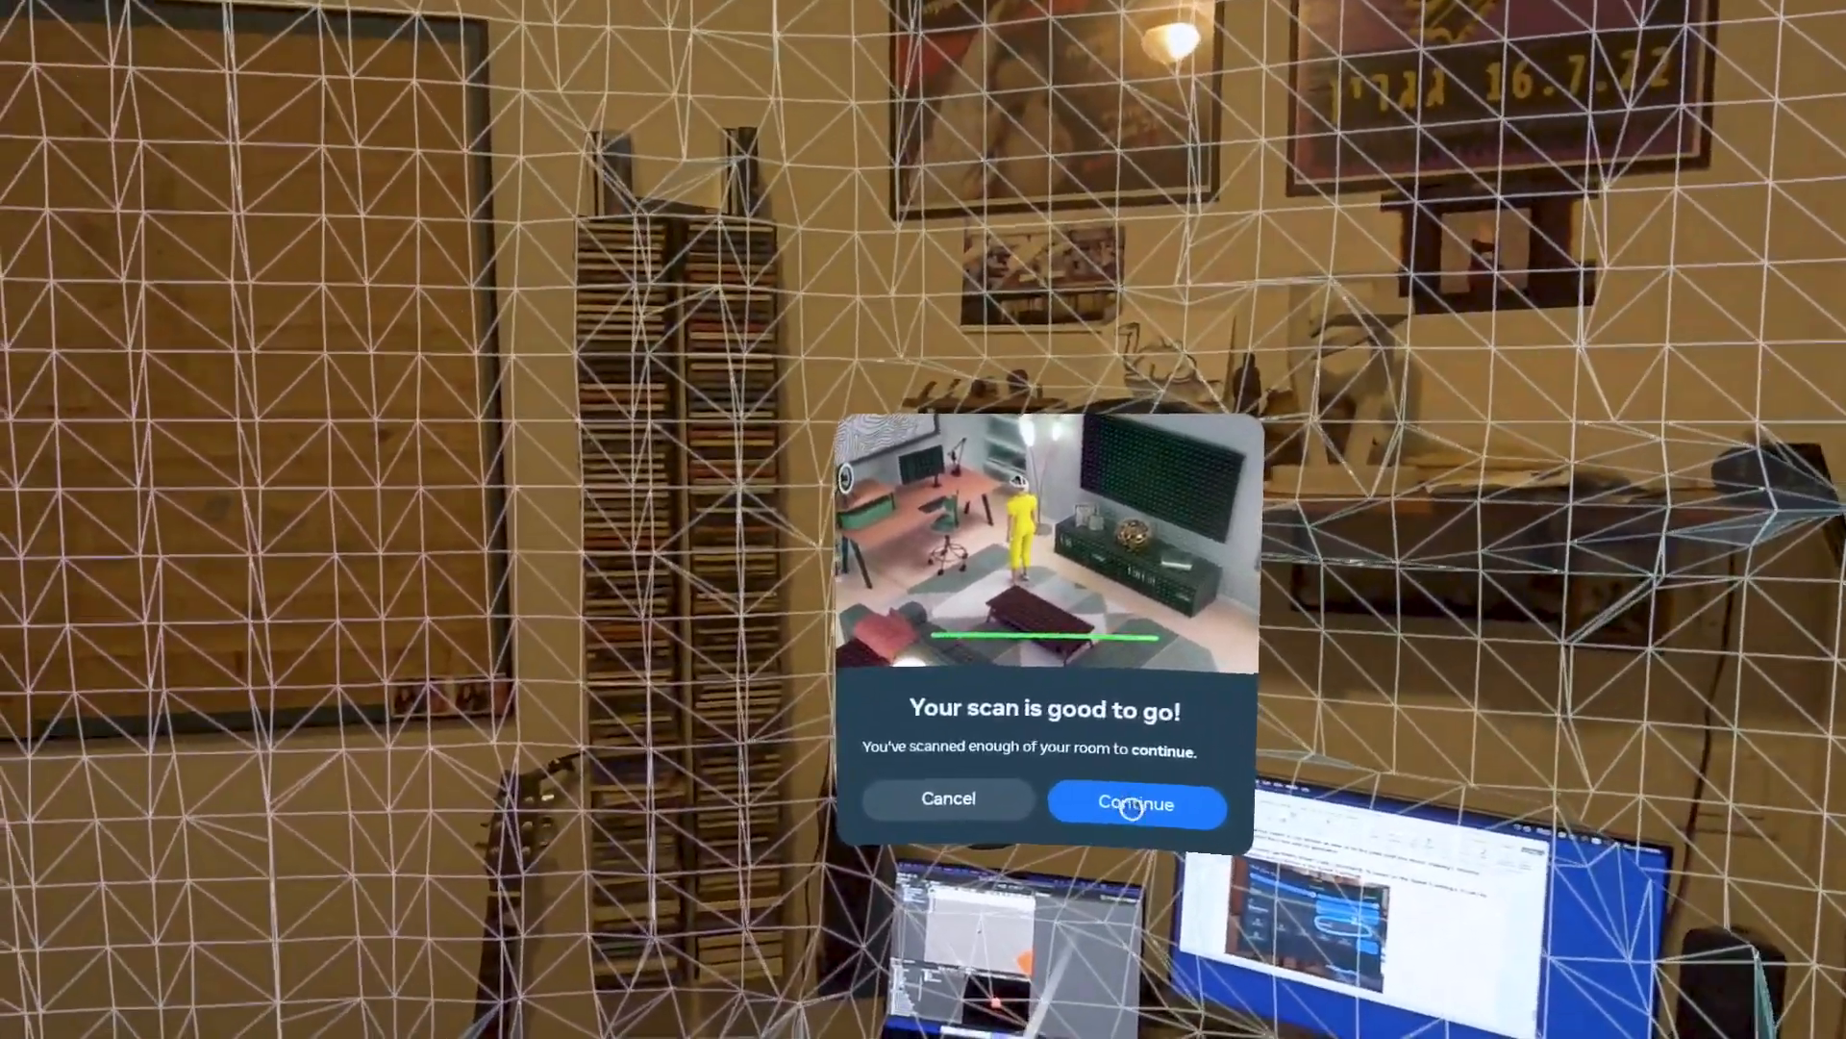
- Accept the scan and layout, name the space Living room, and complete saving
{"action": "left_click", "coordinate": [1135, 803]}
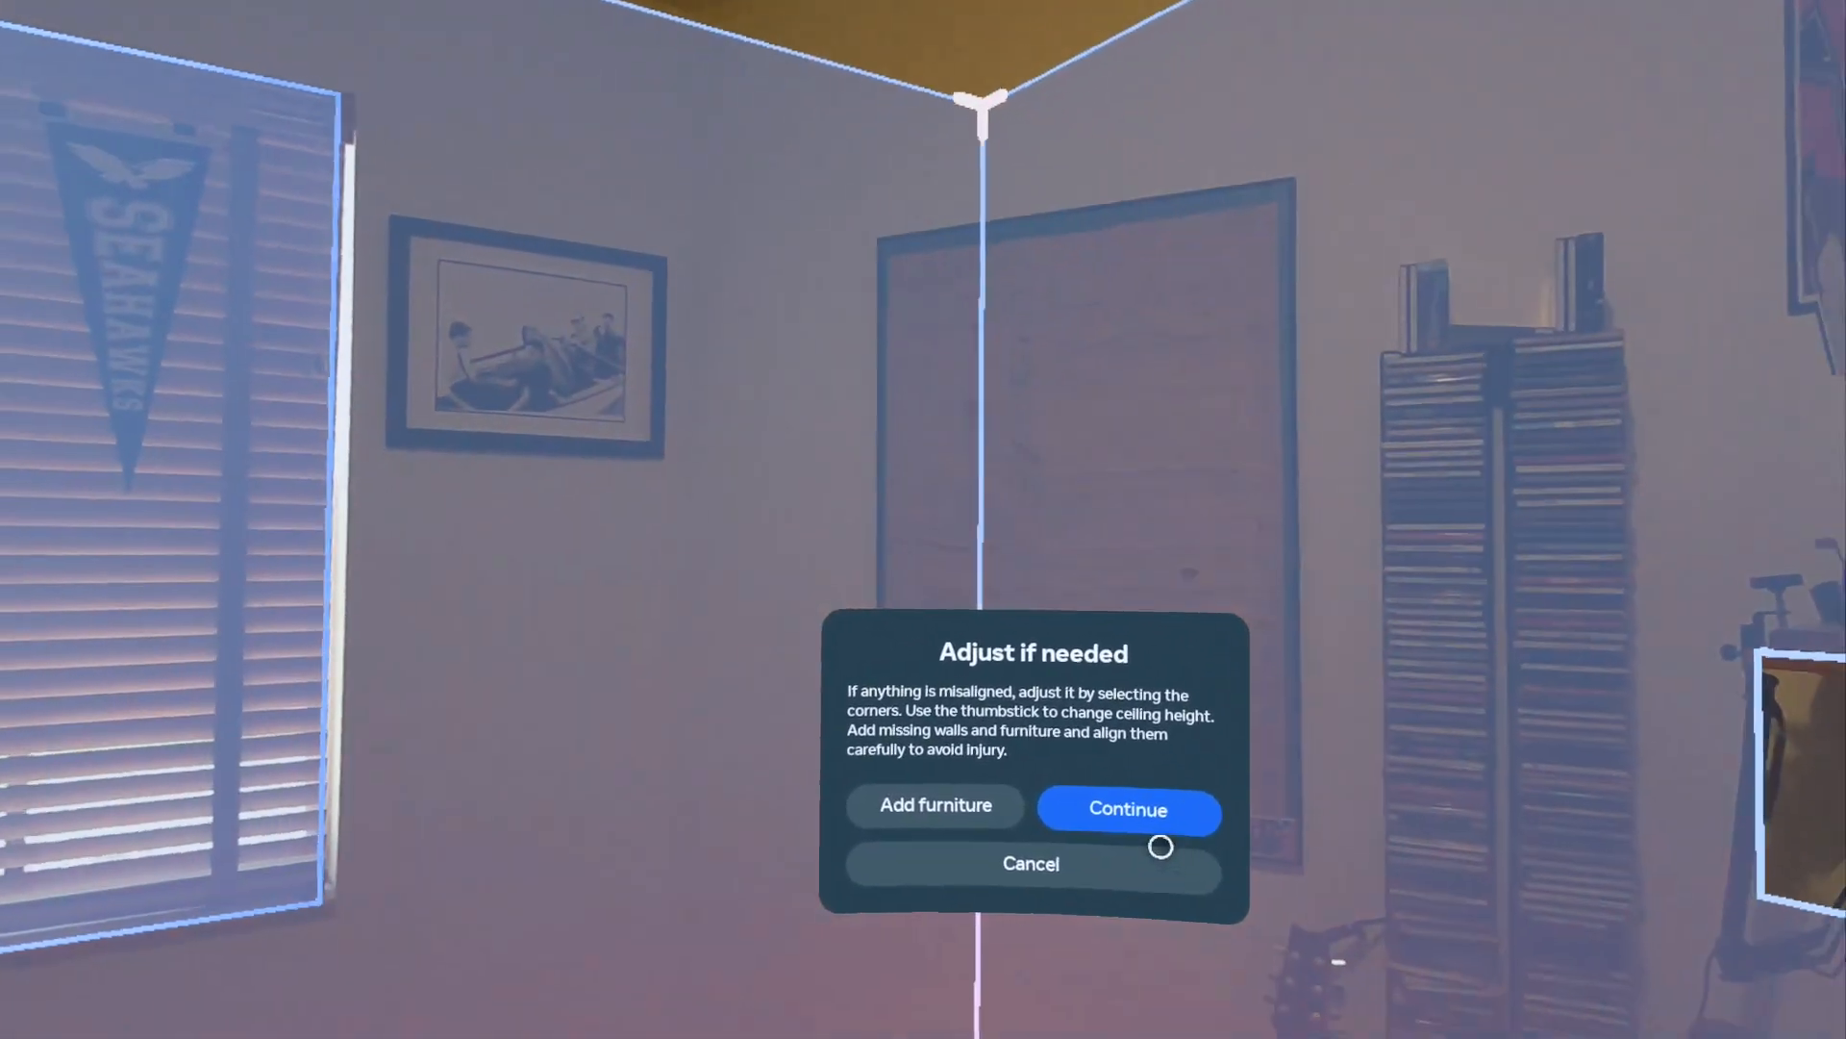
{"action": "left_click", "coordinate": [1128, 810]}
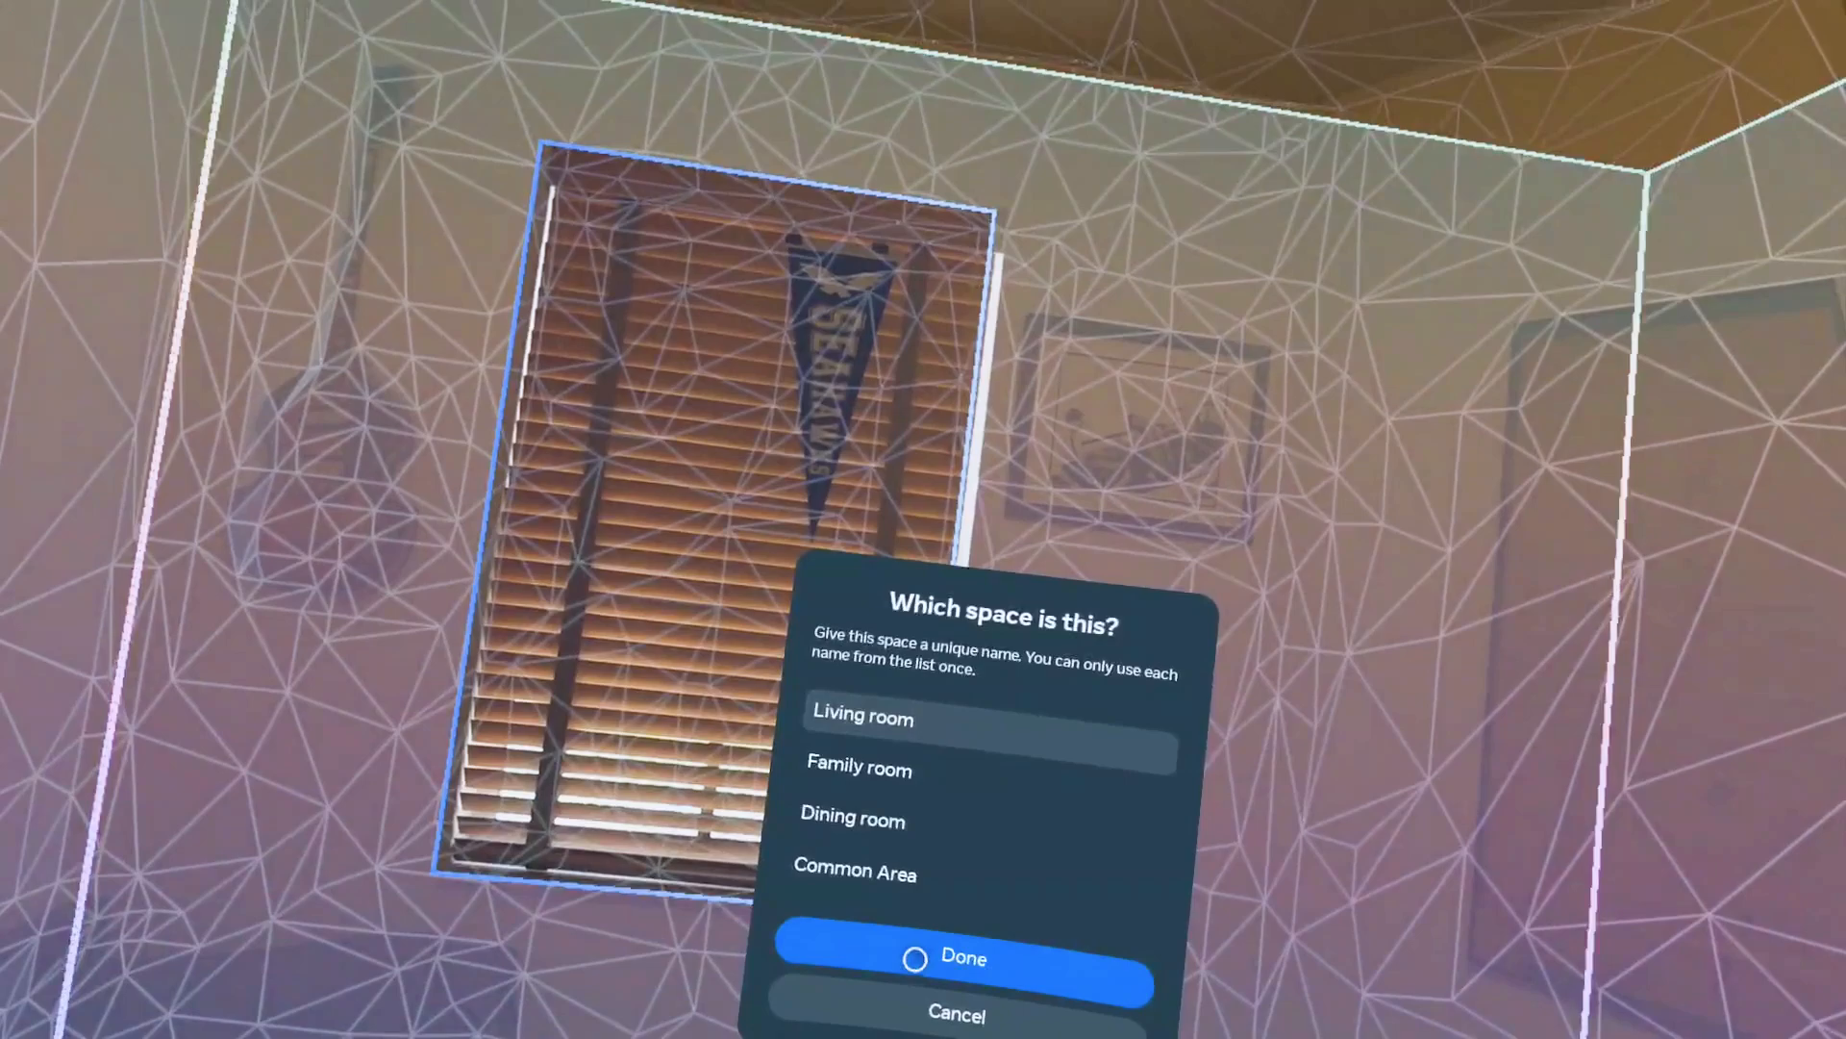
{"action": "left_click", "coordinate": [973, 958]}
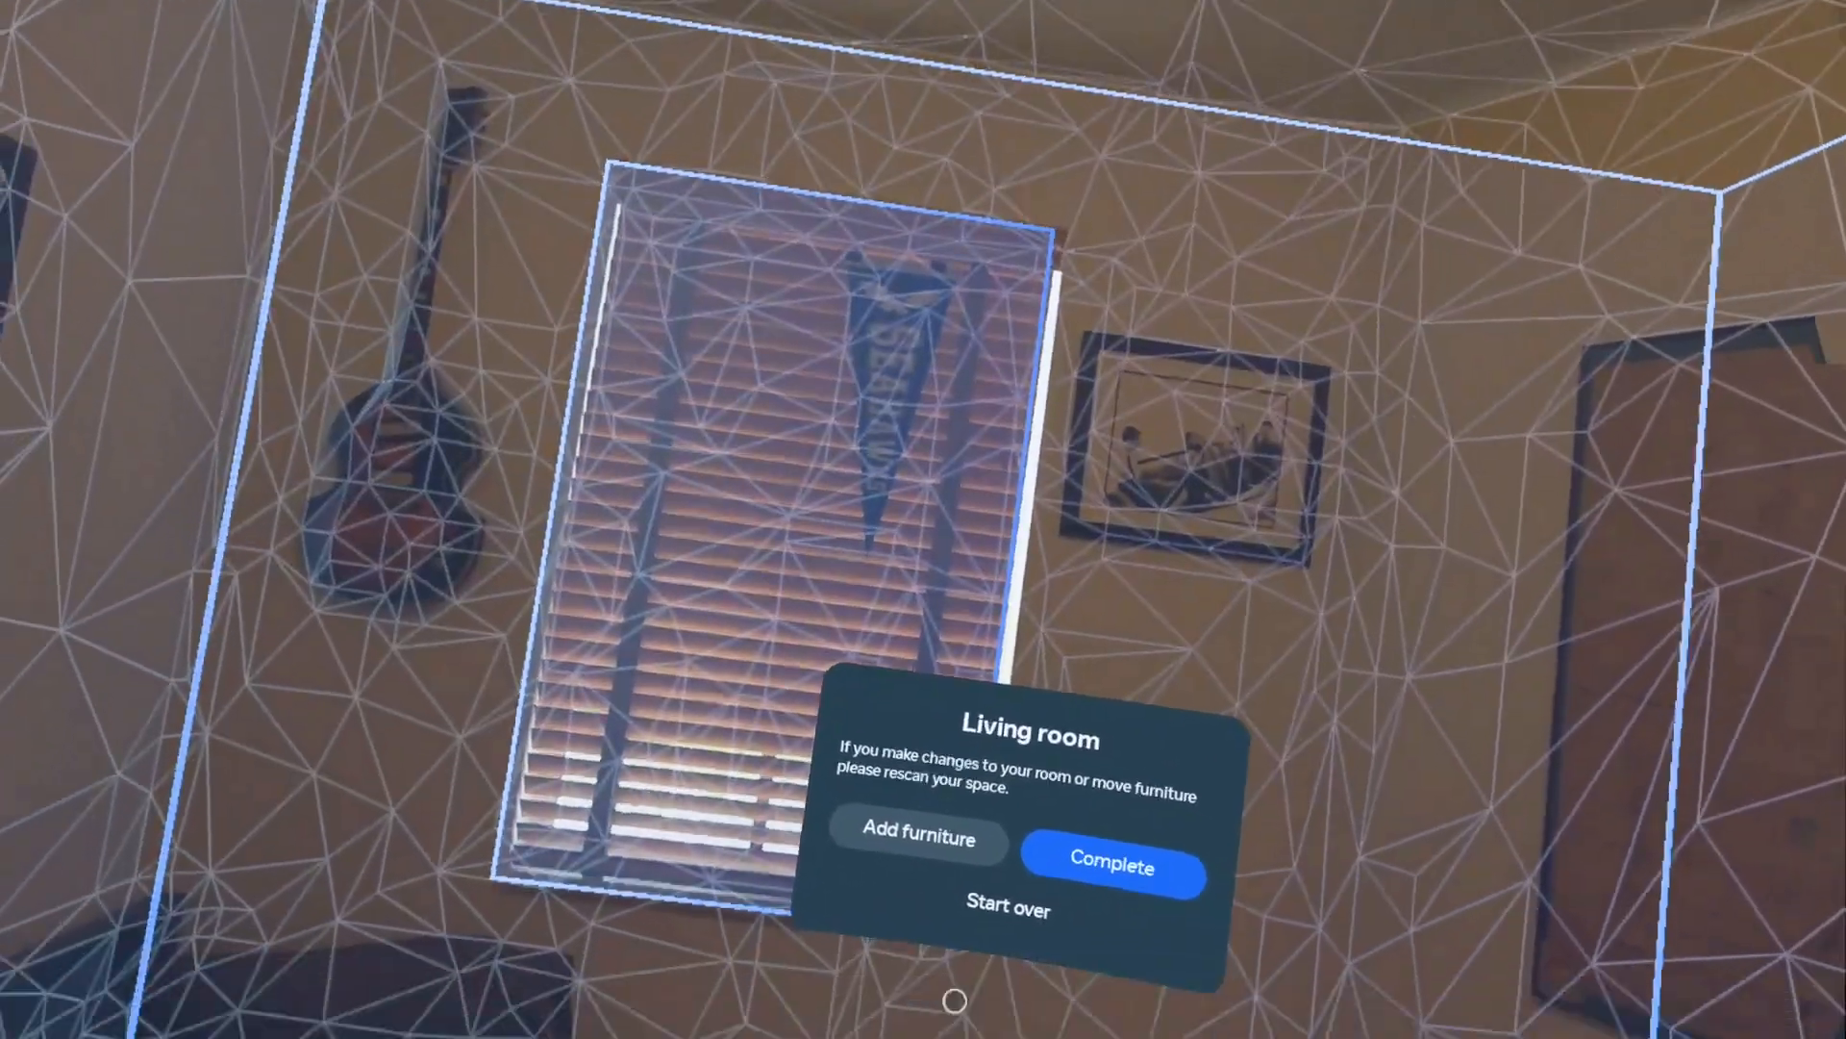
{"action": "left_click", "coordinate": [1114, 868]}
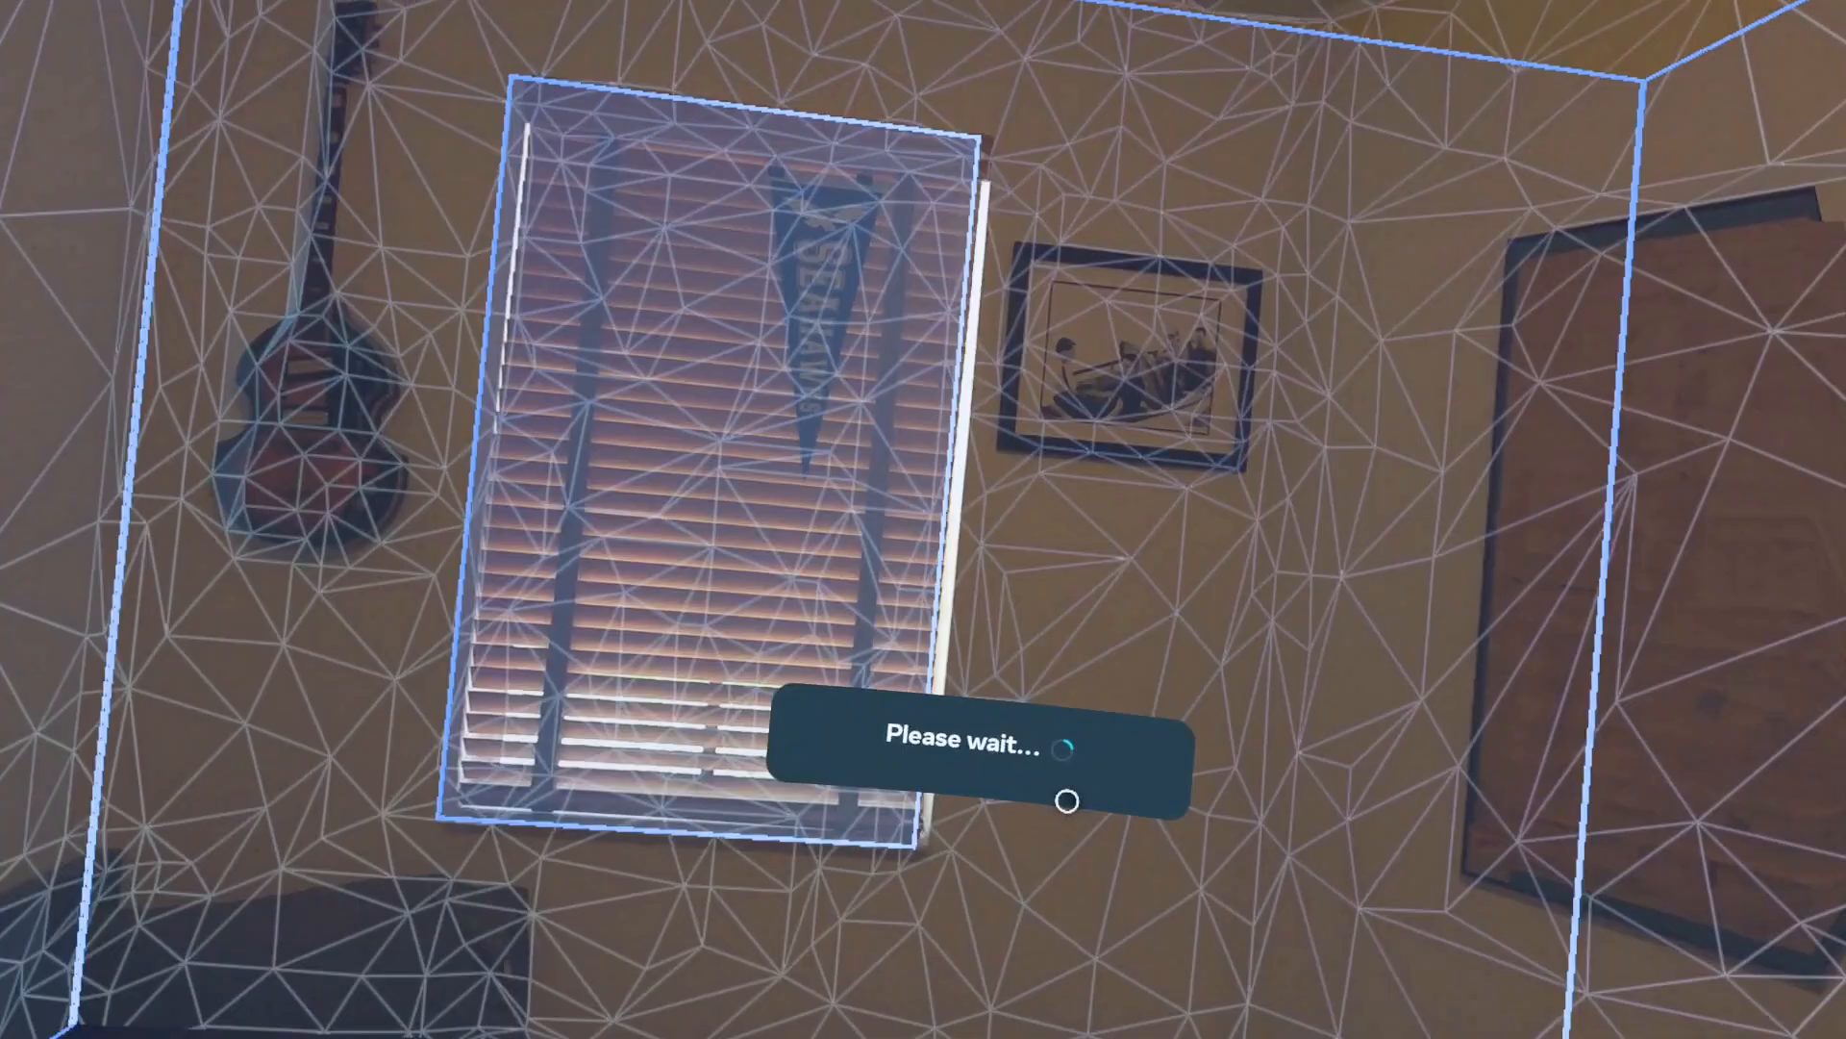